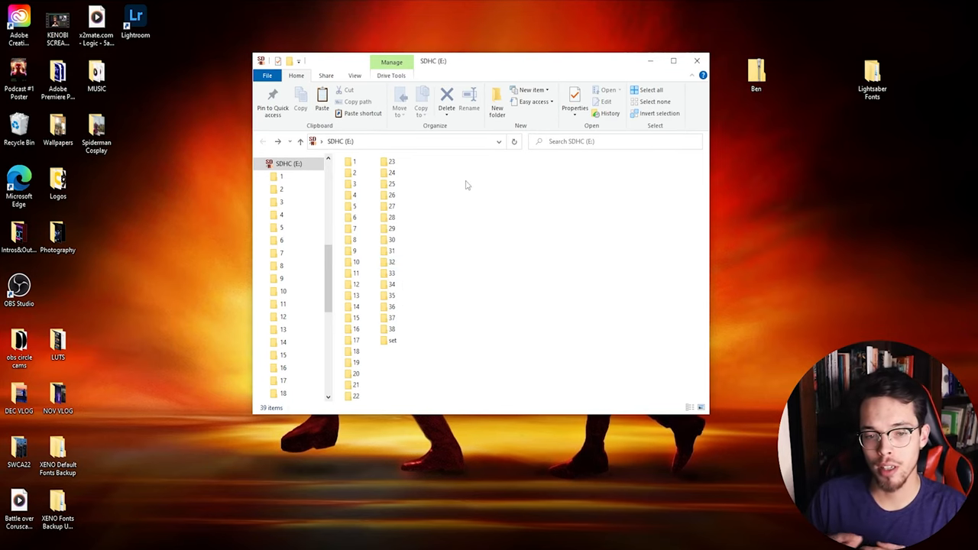
mouse_move(442, 337)
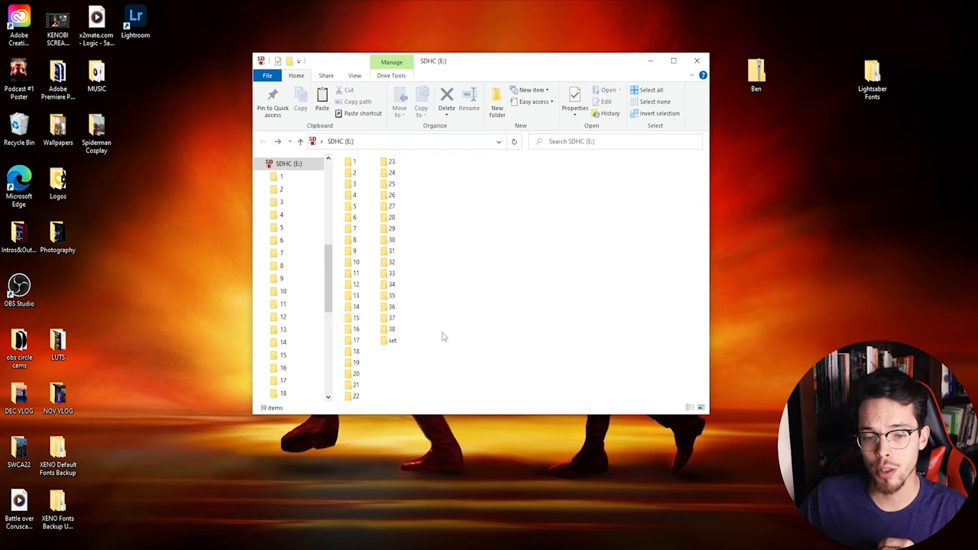
mouse_move(440, 352)
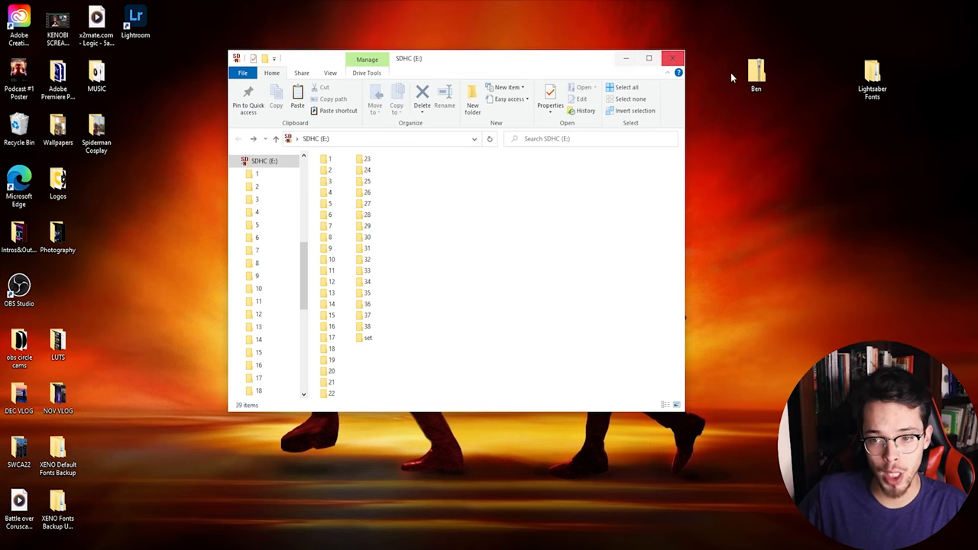
Close the SDHC (E:) window that lists the numbered font folders.
click(672, 58)
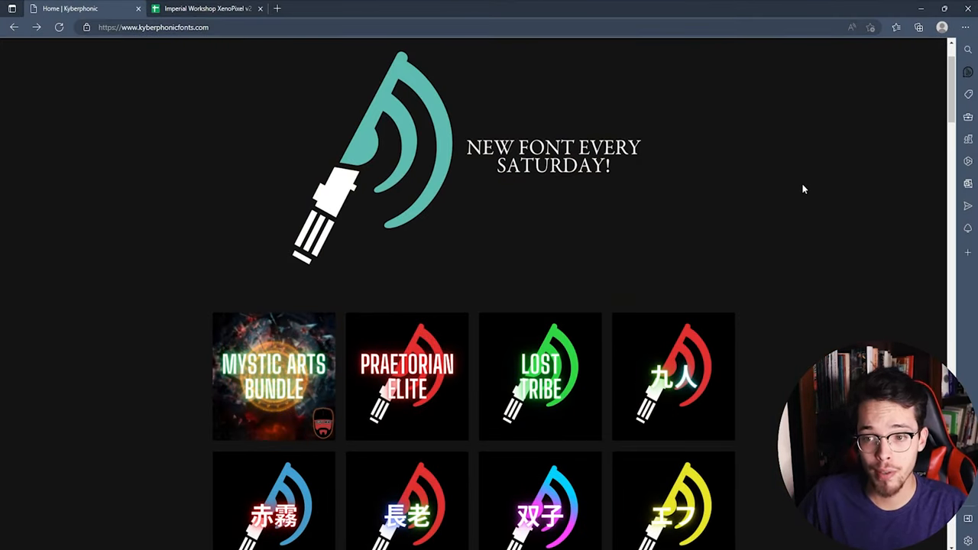
Scroll down the Kyberphonic fonts page to reach the sound font download.
scroll(down, 3)
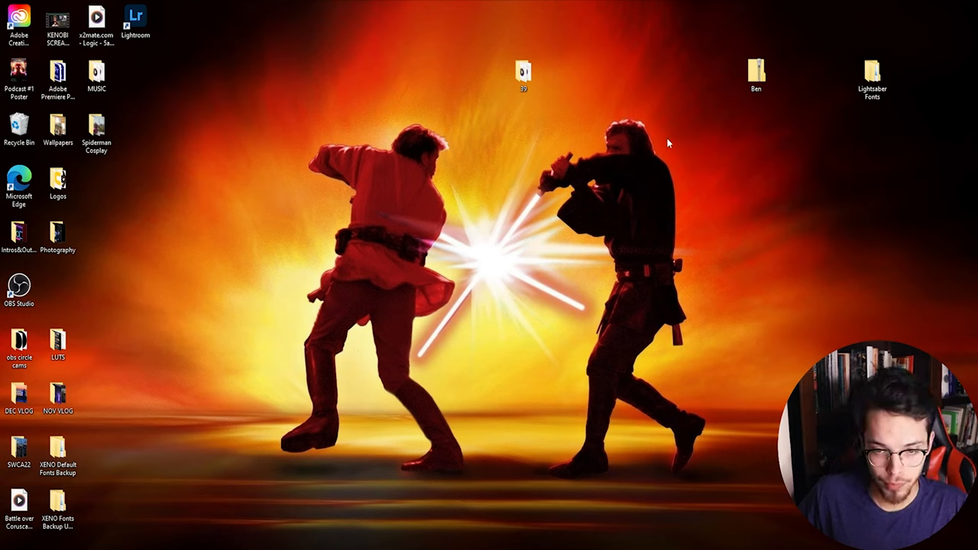
mouse_move(813, 6)
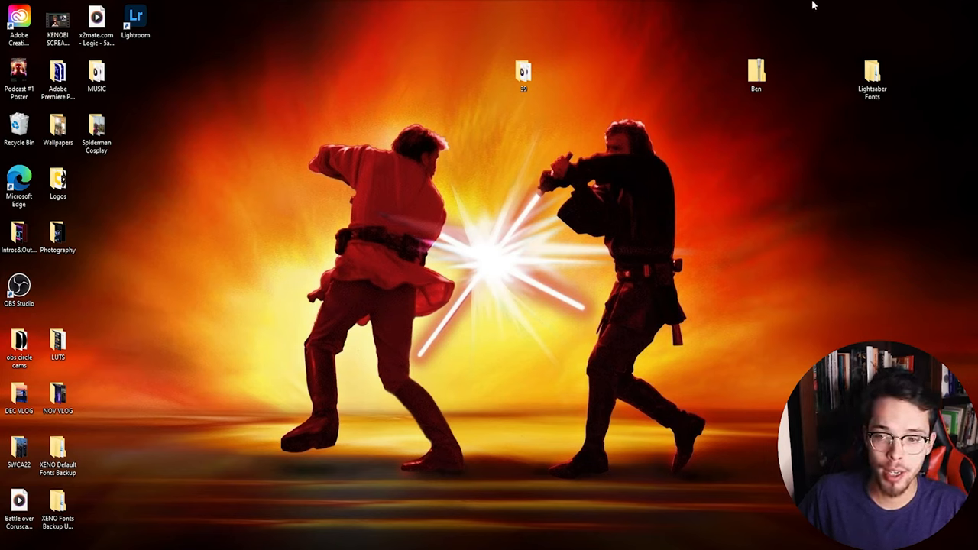
mouse_move(675, 174)
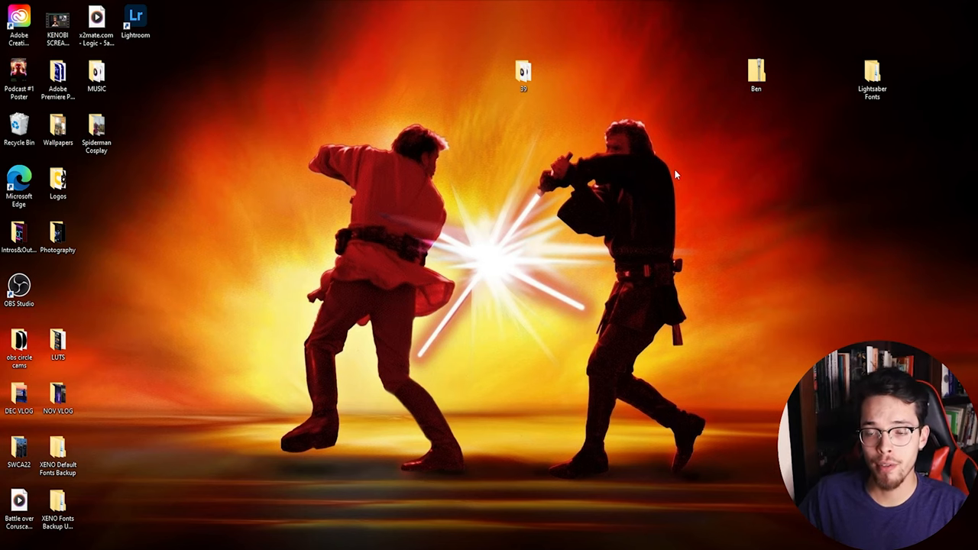
Open the Ben zip and its inner Ben folder, then browse the Xenopixel folder.
double_click(755, 73)
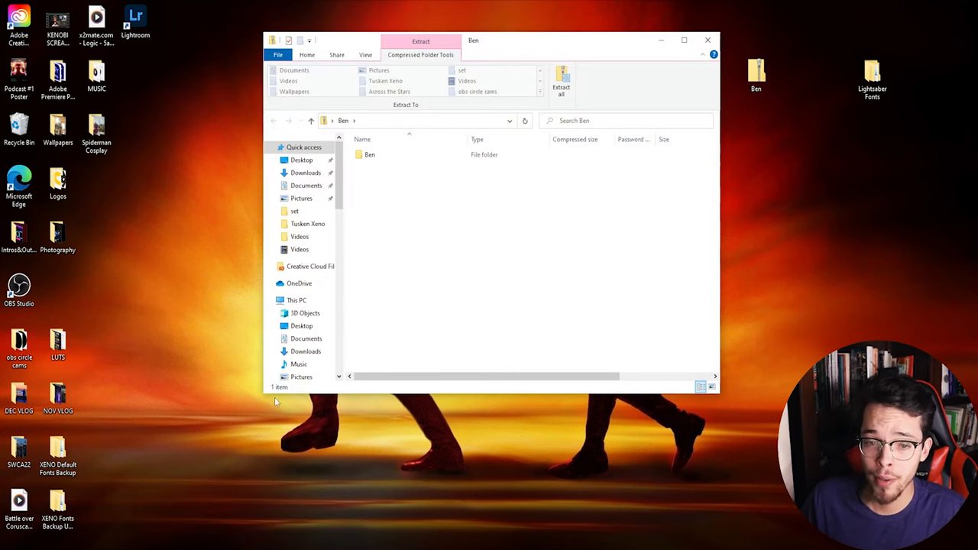
double_click(370, 154)
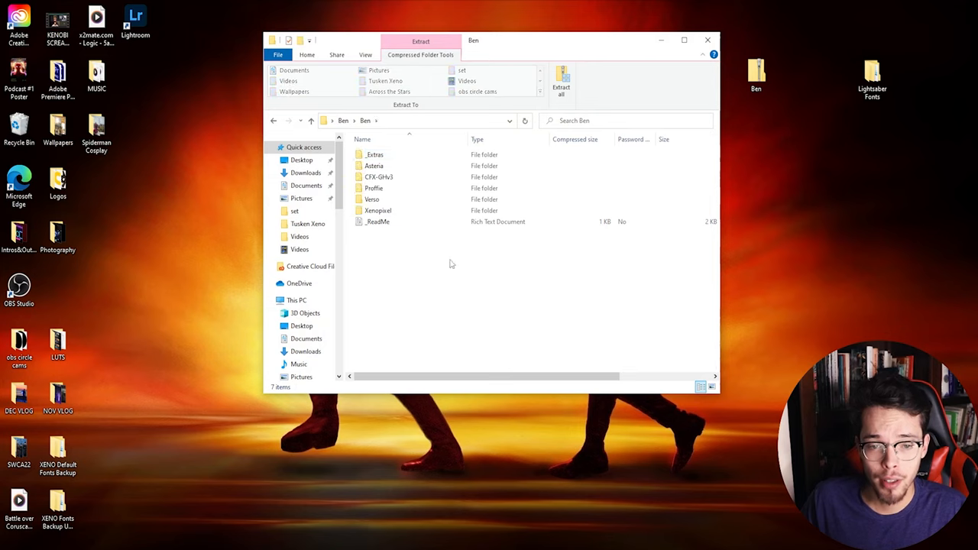
click(378, 176)
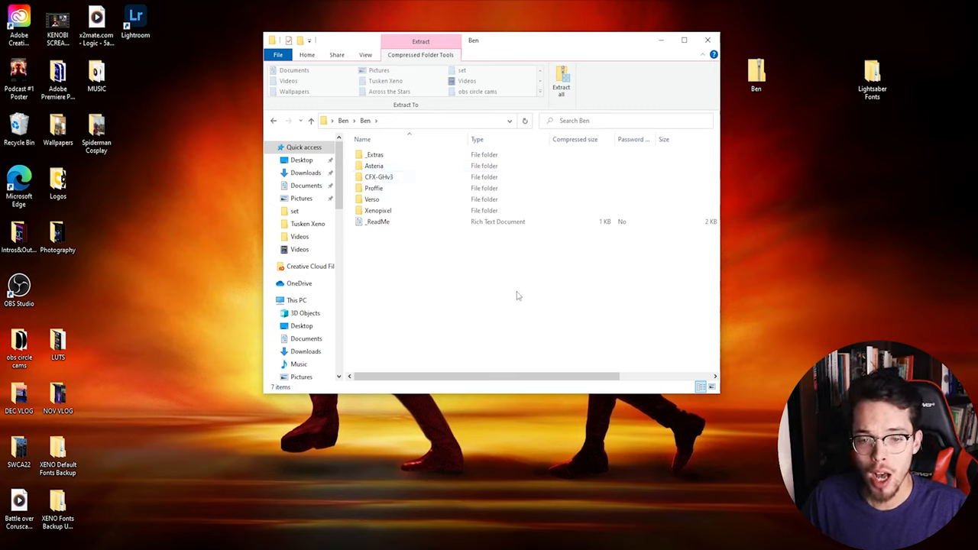
mouse_move(512, 310)
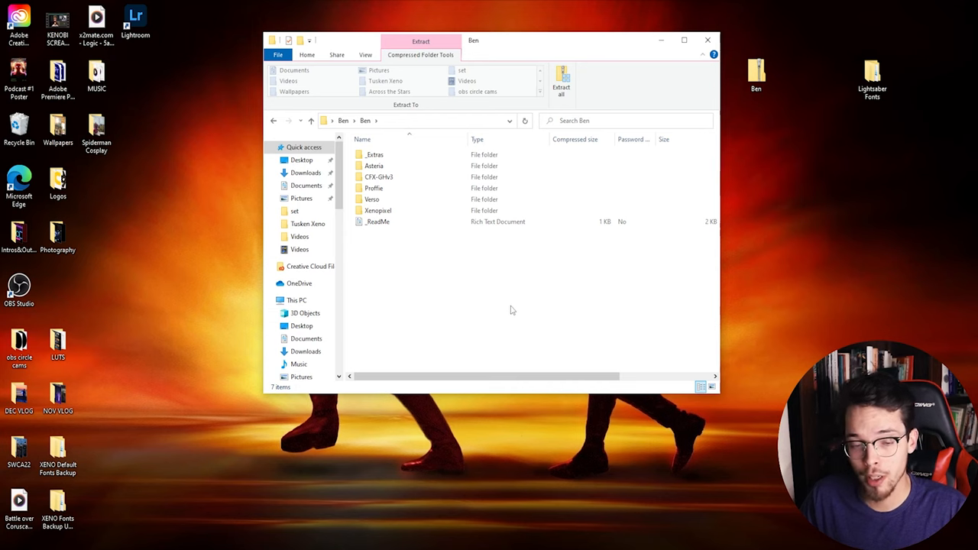
double_click(377, 210)
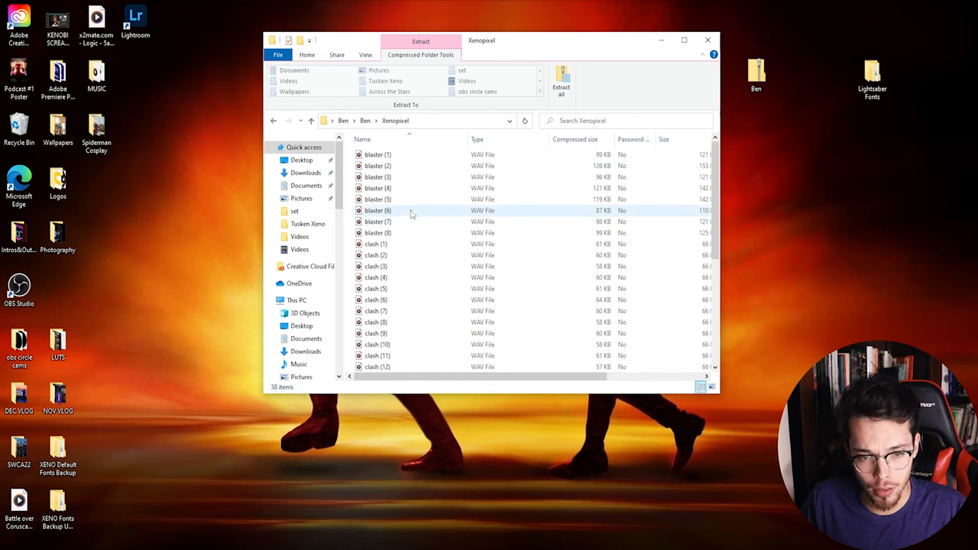
scroll(down, 3)
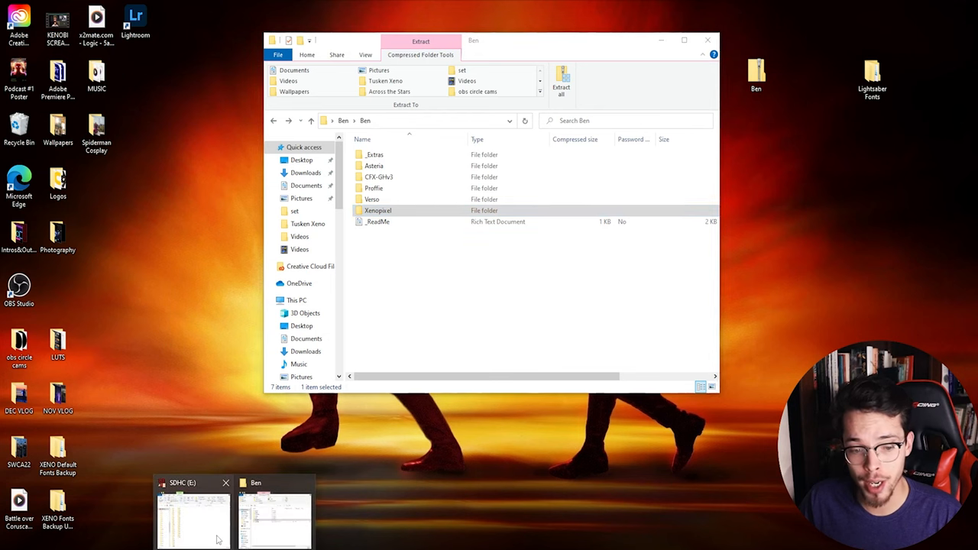
Switch to the SD card window and create a new desktop folder named 39.
click(191, 519)
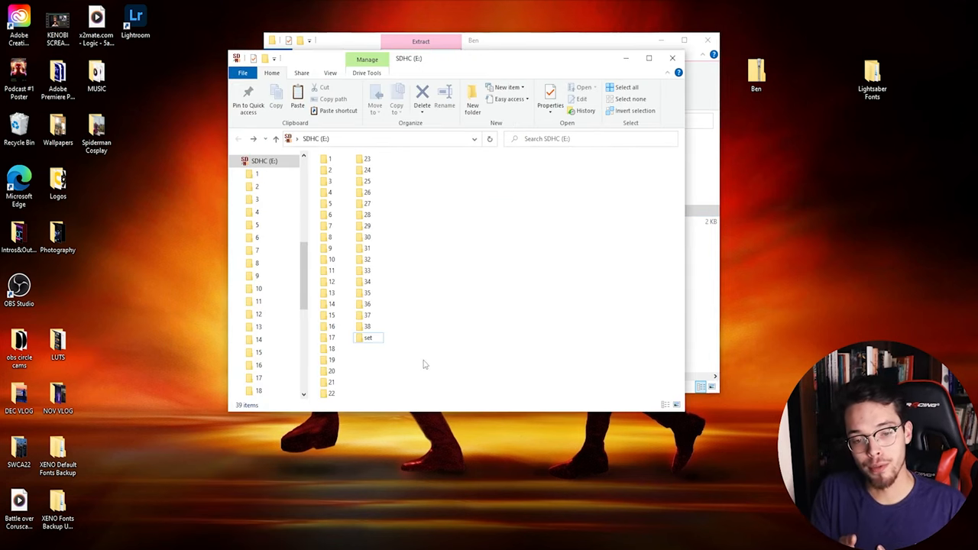
mouse_move(504, 341)
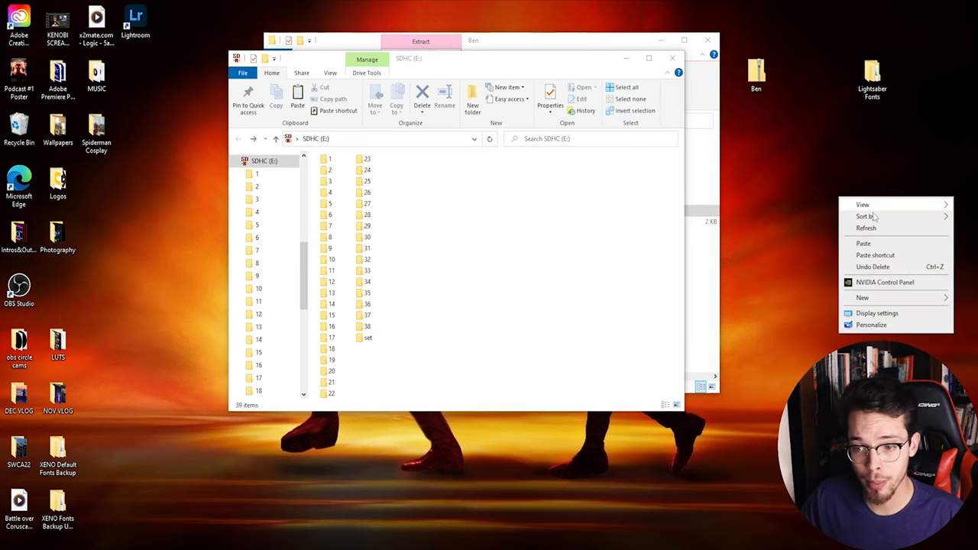
click(862, 297)
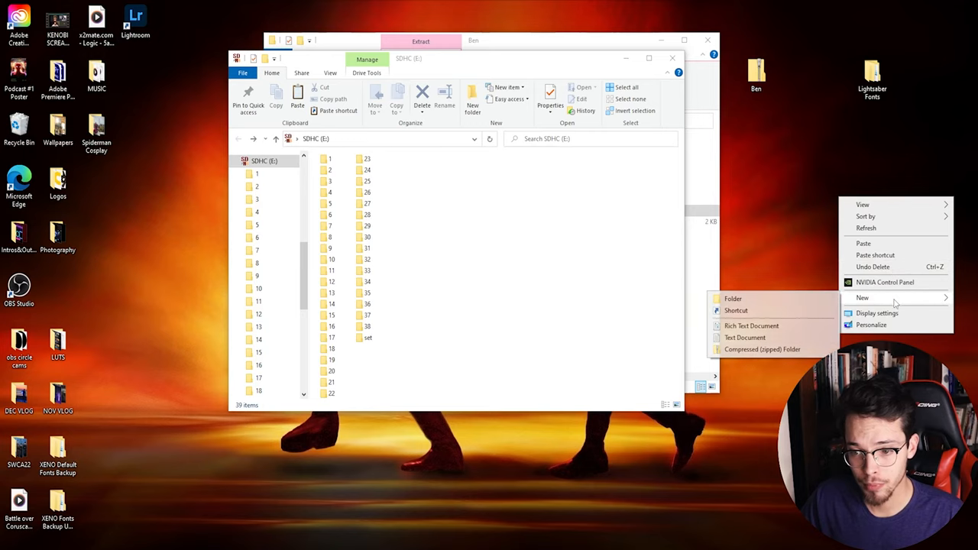
click(733, 298)
text(39)
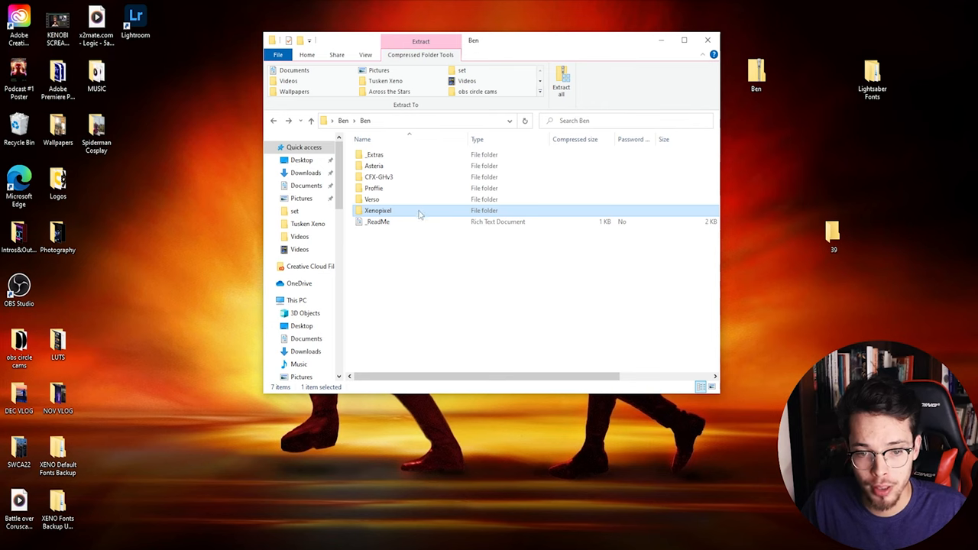
Open the Ben archive's Xenopixel folder and select all its sound files.
double_click(378, 210)
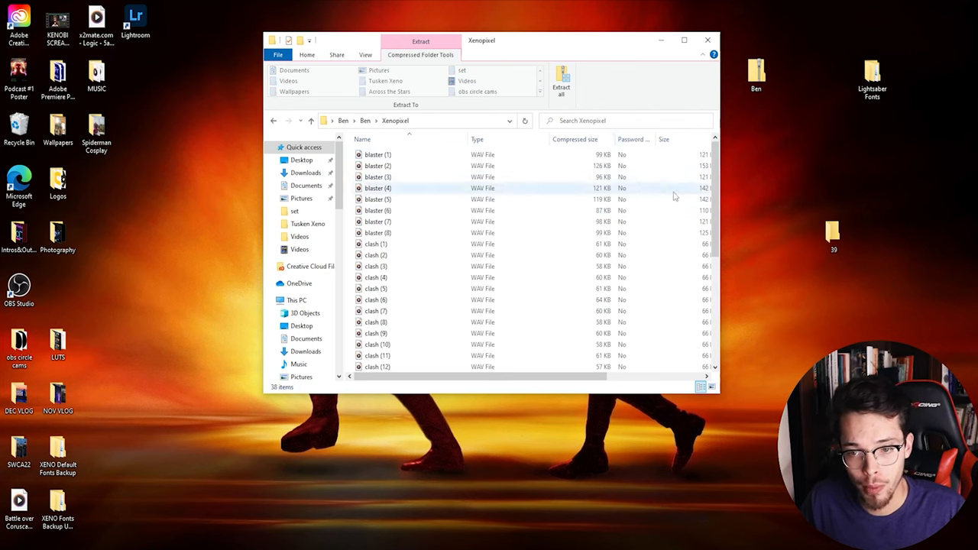
key(ctrl+a)
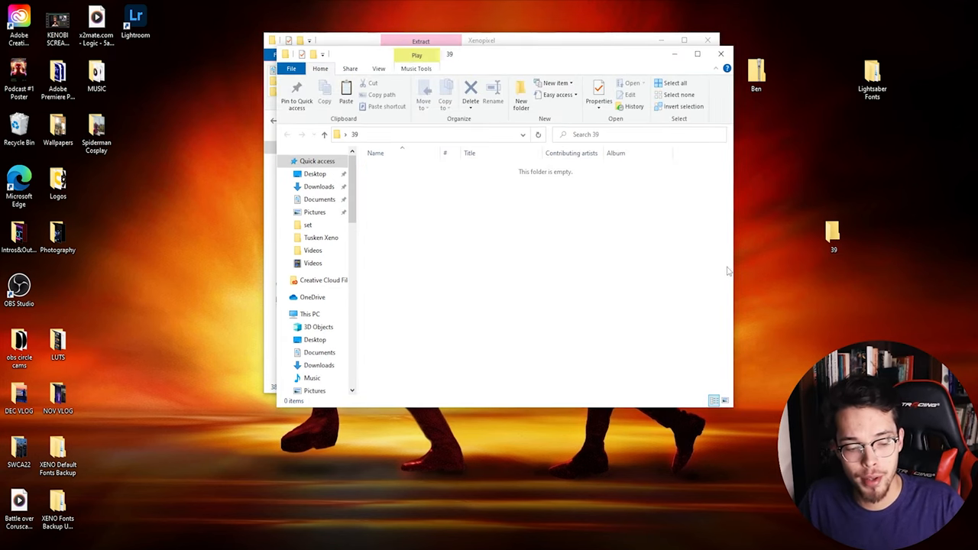
mouse_move(803, 294)
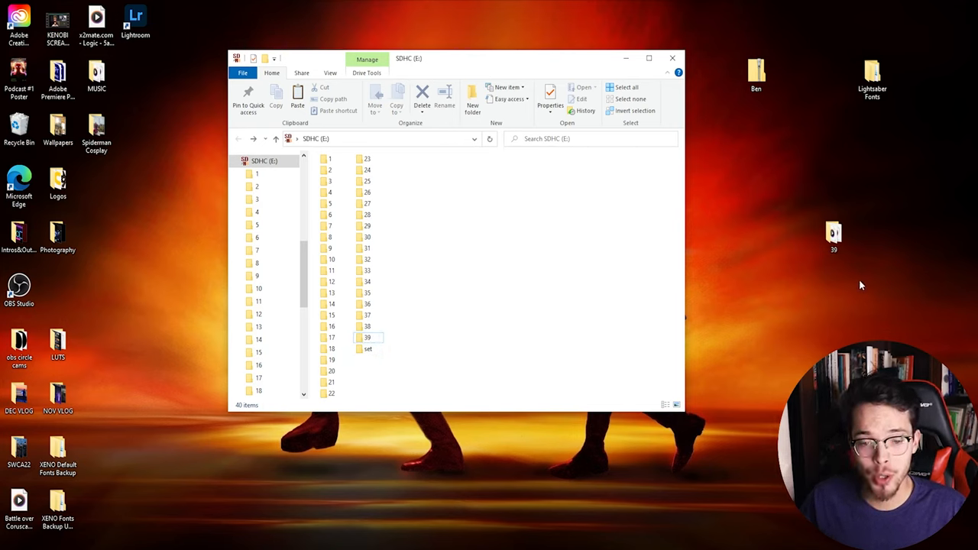
mouse_move(544, 313)
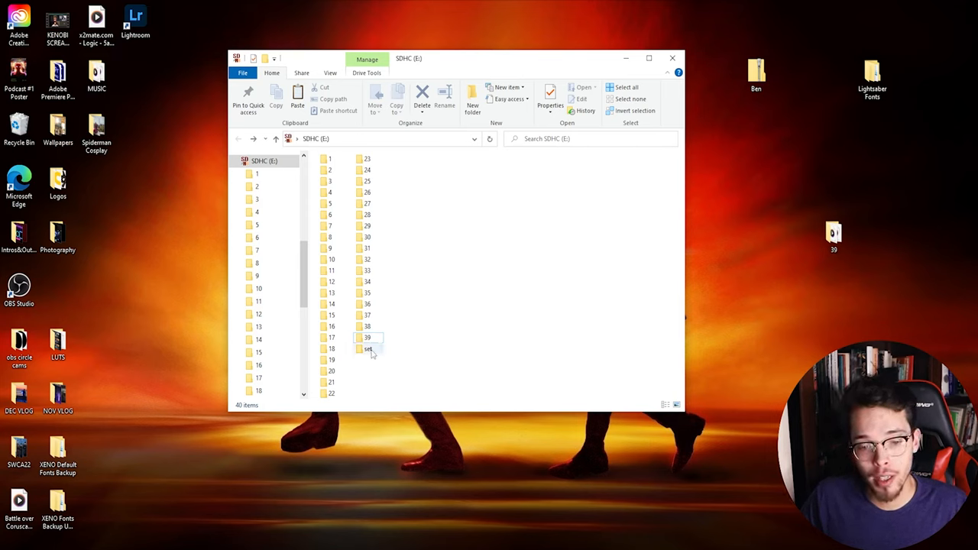
Open the SD card's set folder and open its config file in Notepad.
double_click(367, 348)
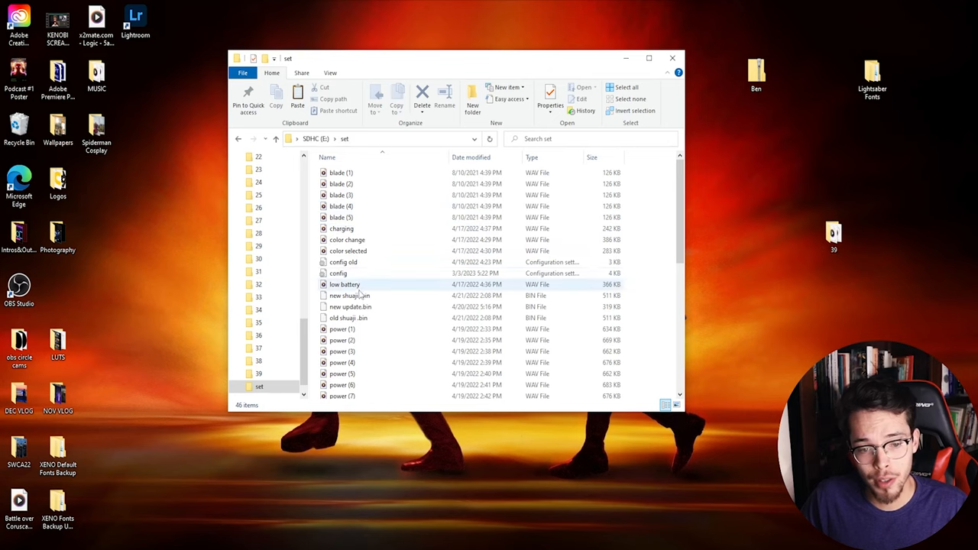
click(345, 285)
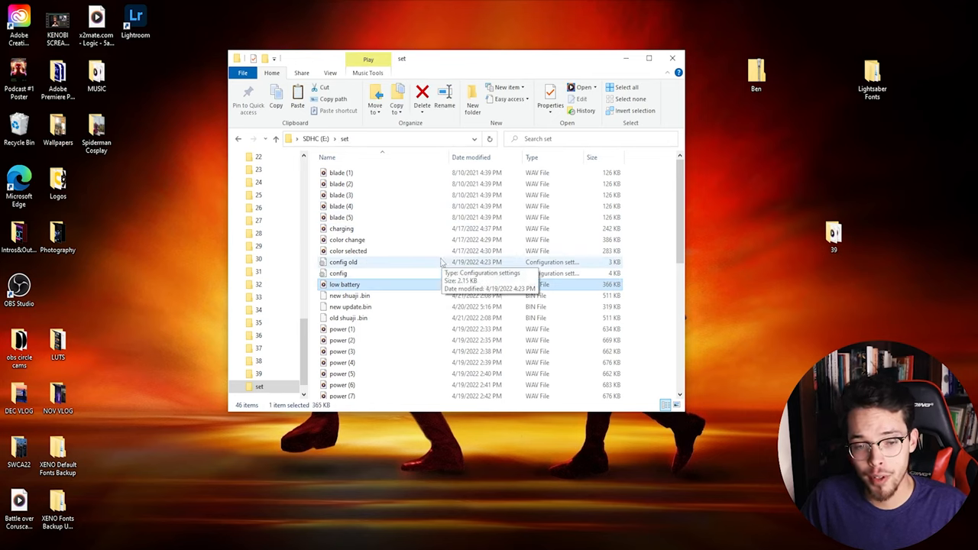
click(338, 273)
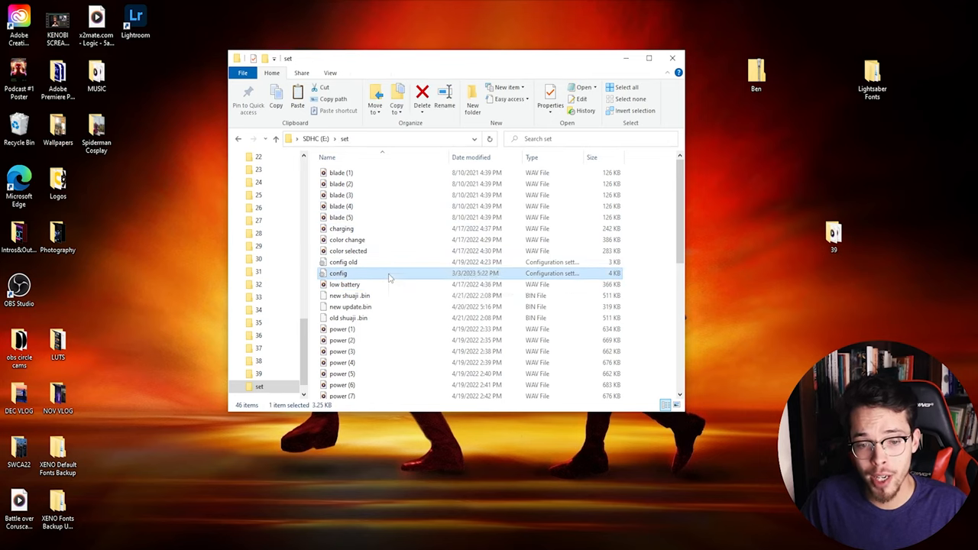
double_click(338, 273)
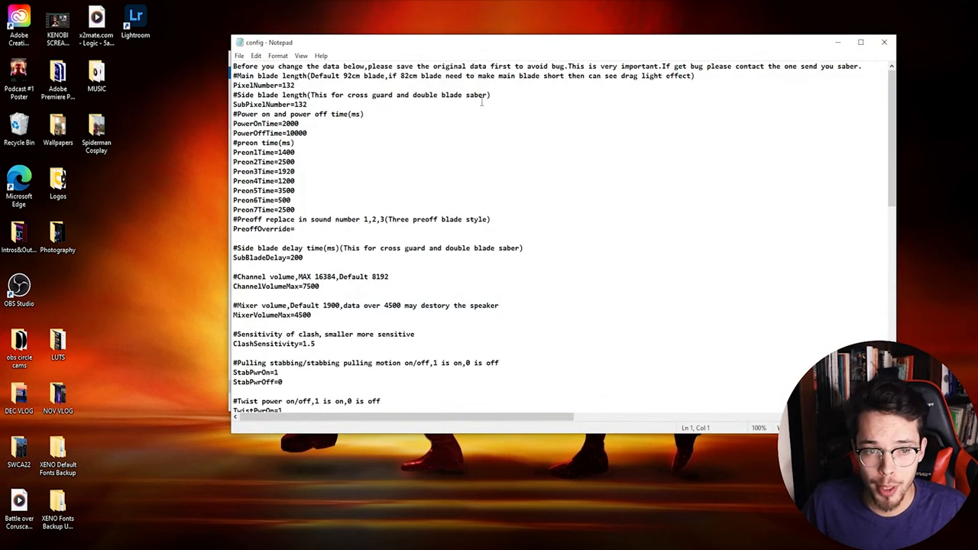
Add Color-39=(255,0,0),0,300,500,0 after Color-38 at the end of config.ini.
scroll(down, 3)
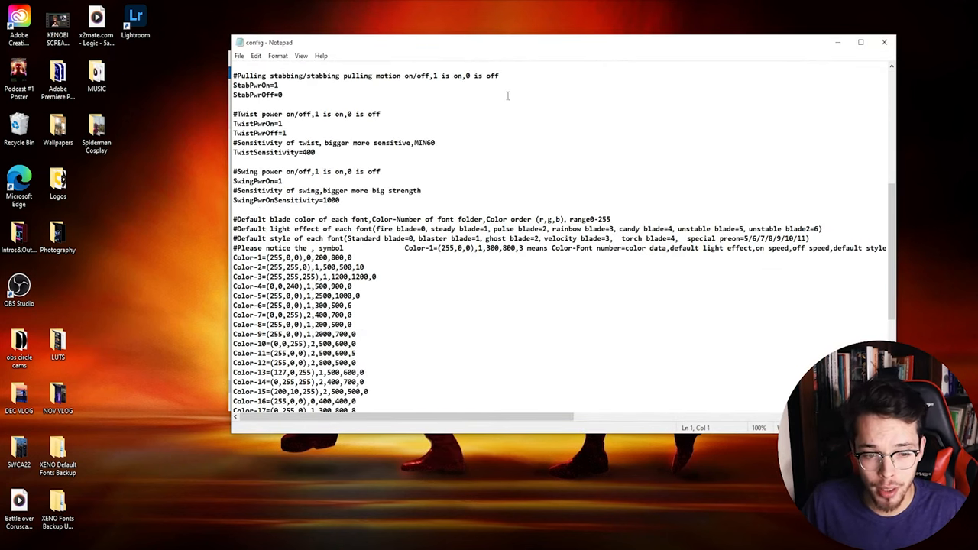
scroll(down, 3)
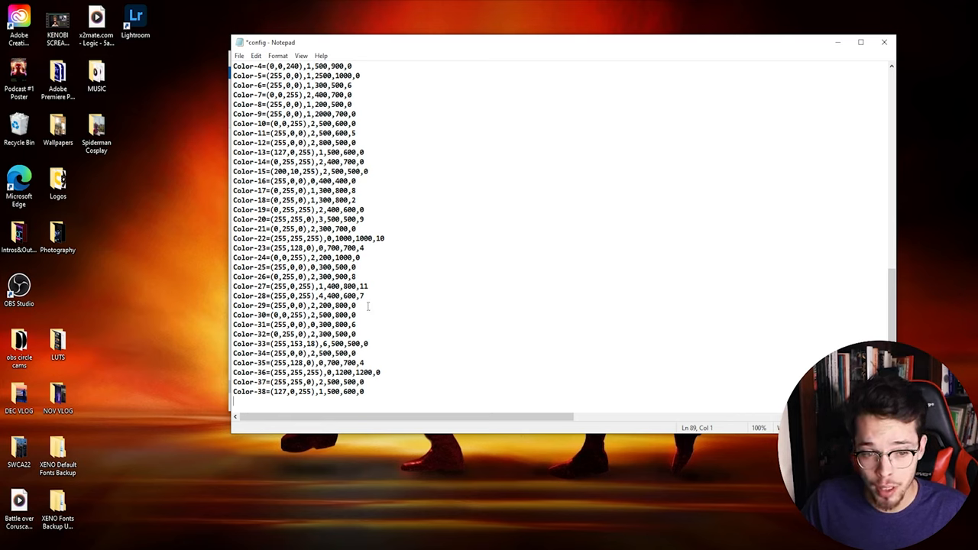
triple_click(294, 267)
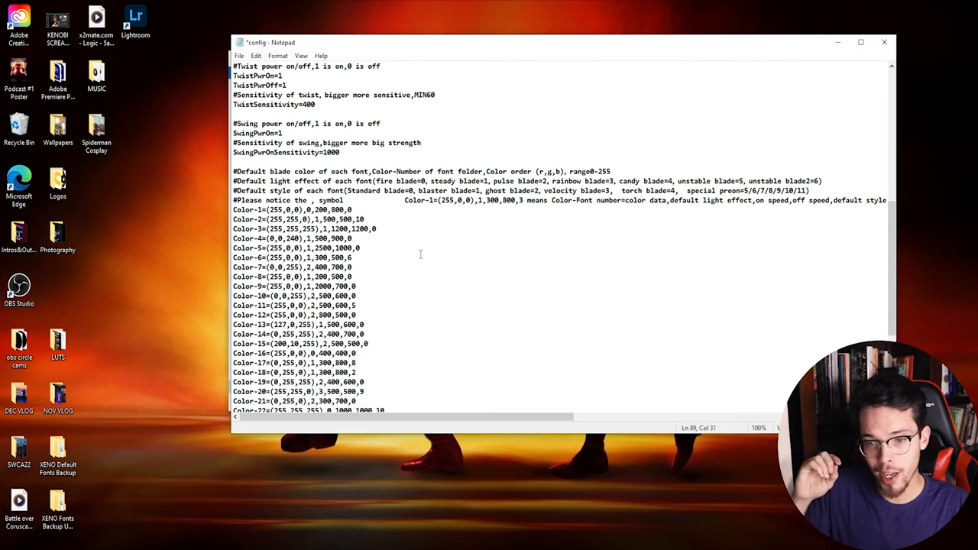
scroll(down, 3)
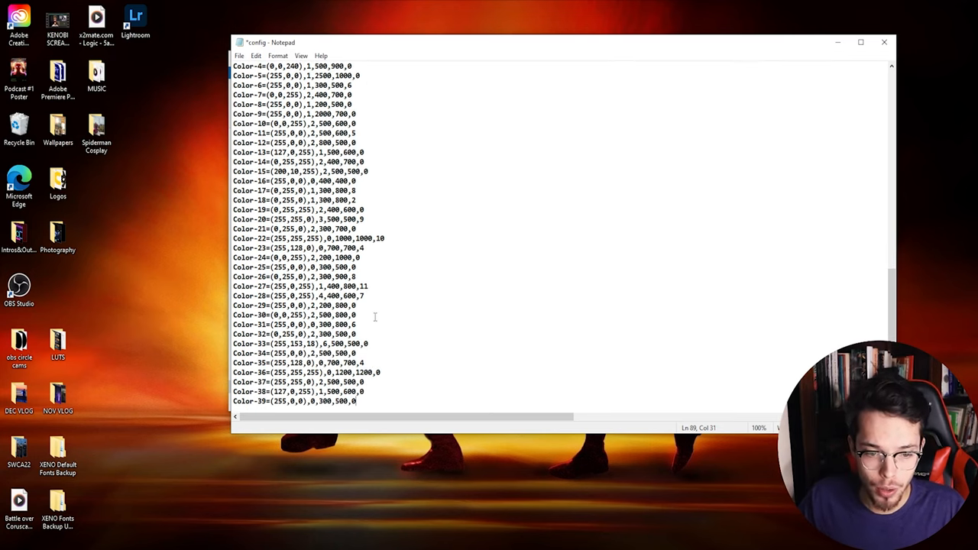
mouse_move(418, 359)
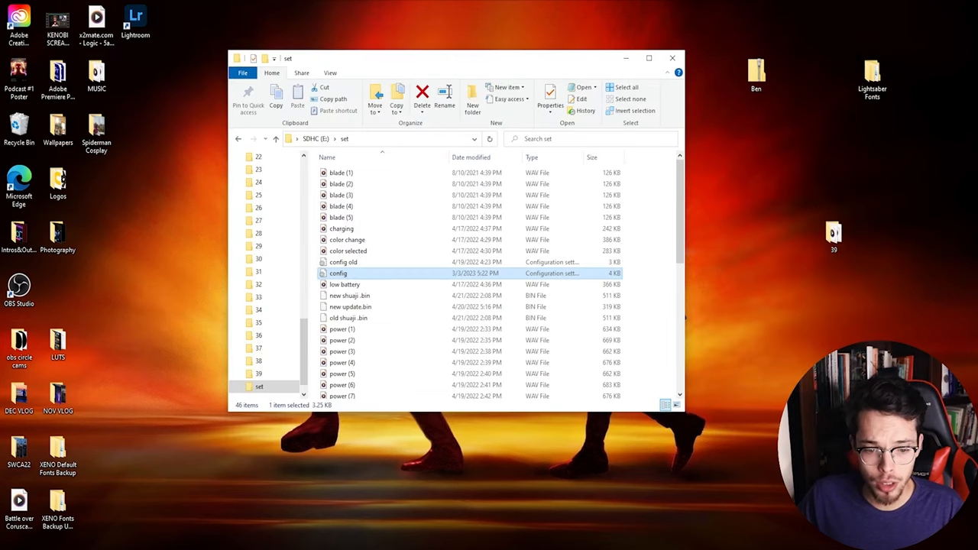
Find Ben Kenobi's Config.ini value (0,0,255),2,500,600,0 in the XenoPixel fonts spreadsheet.
click(672, 57)
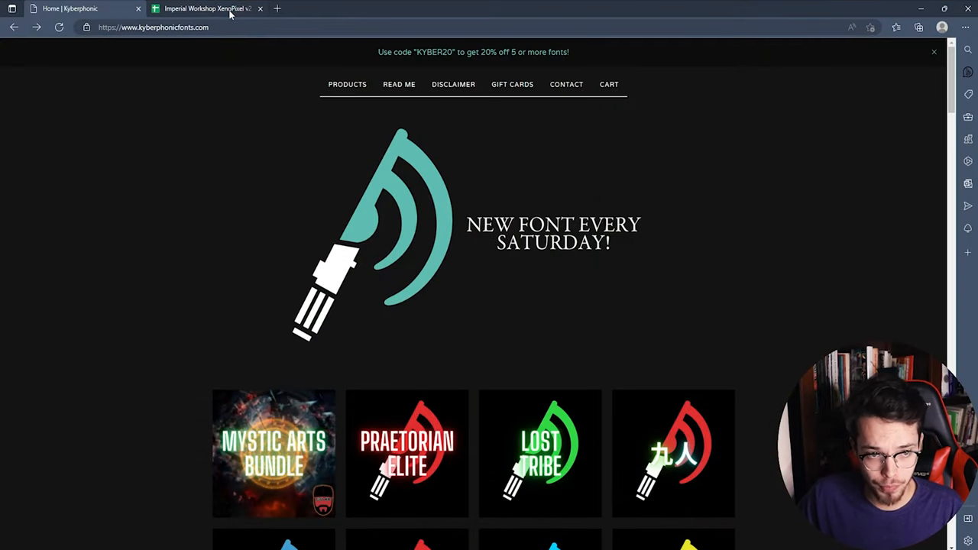
click(206, 8)
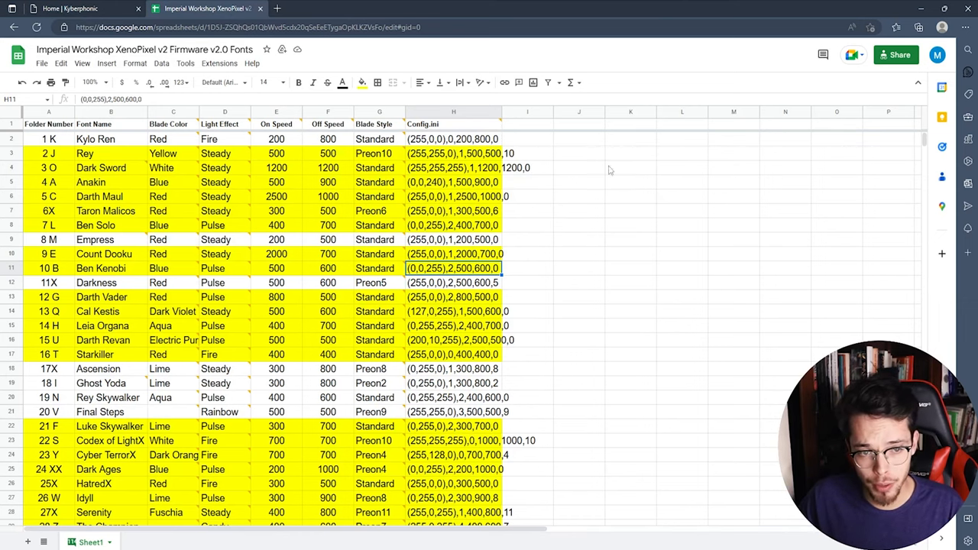
mouse_move(793, 276)
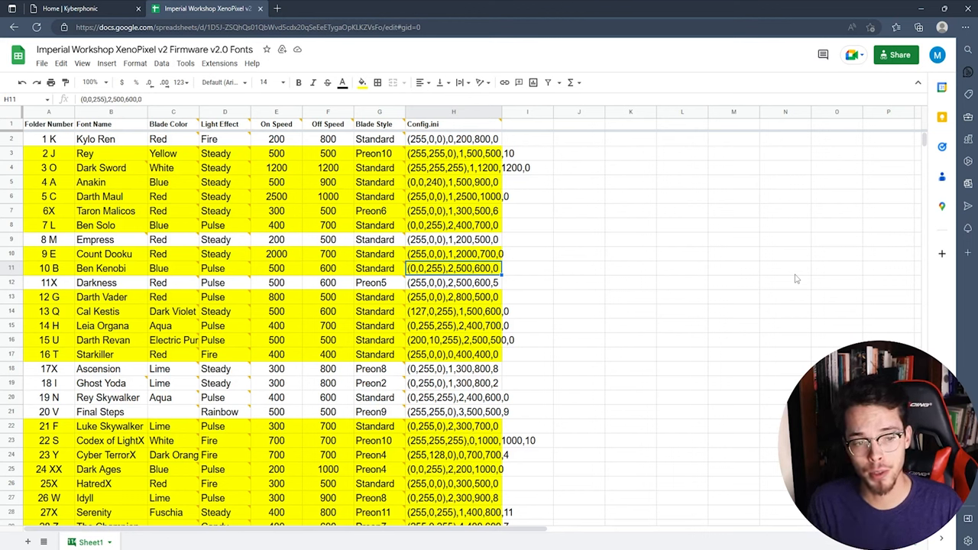
mouse_move(705, 207)
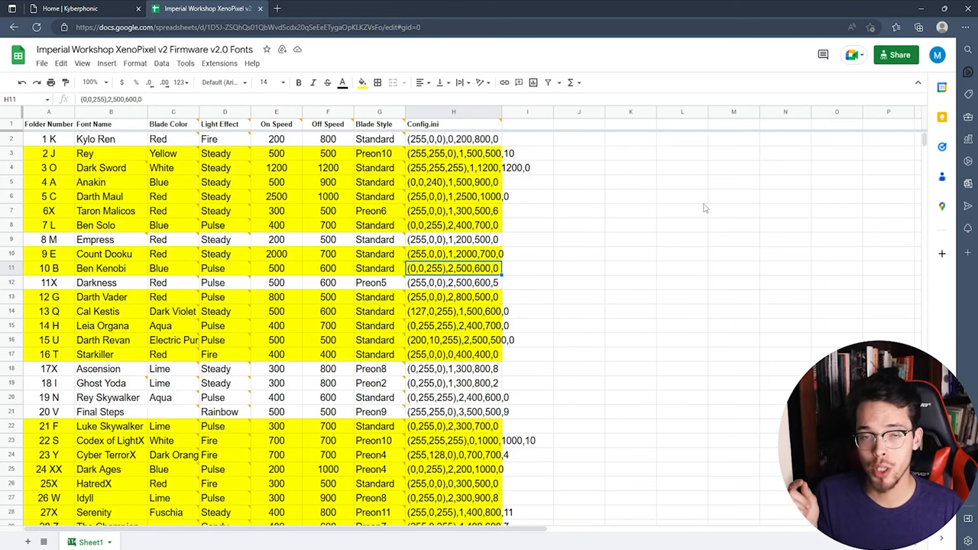
mouse_move(239, 311)
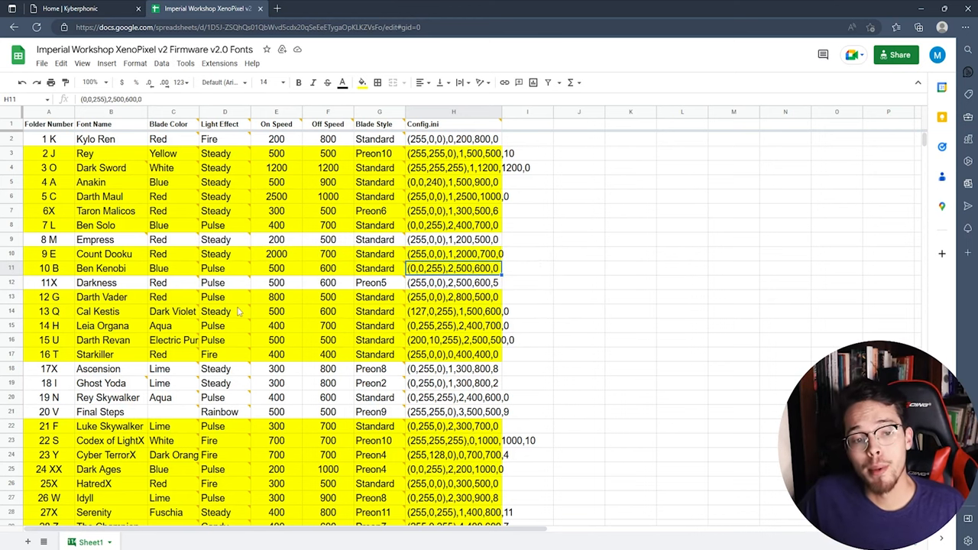
scroll(down, 3)
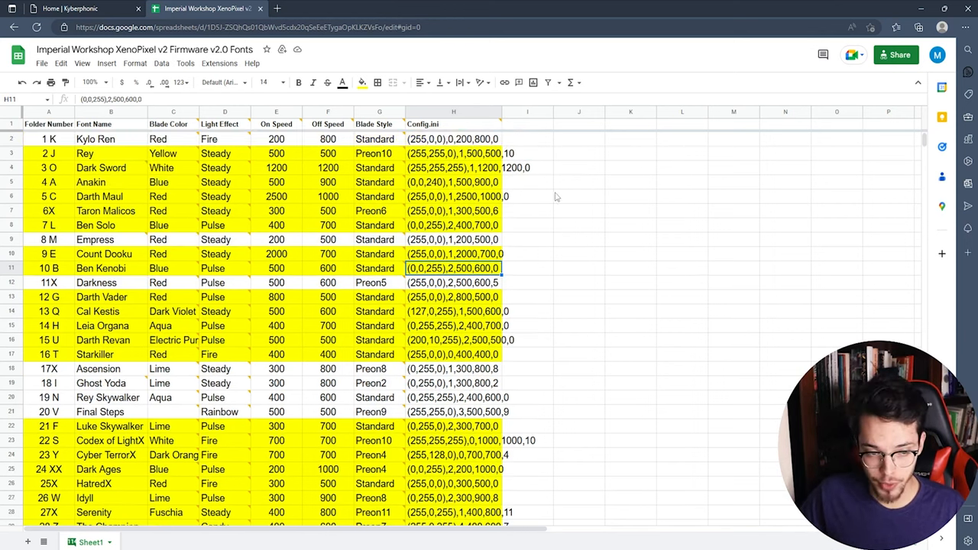
mouse_move(573, 203)
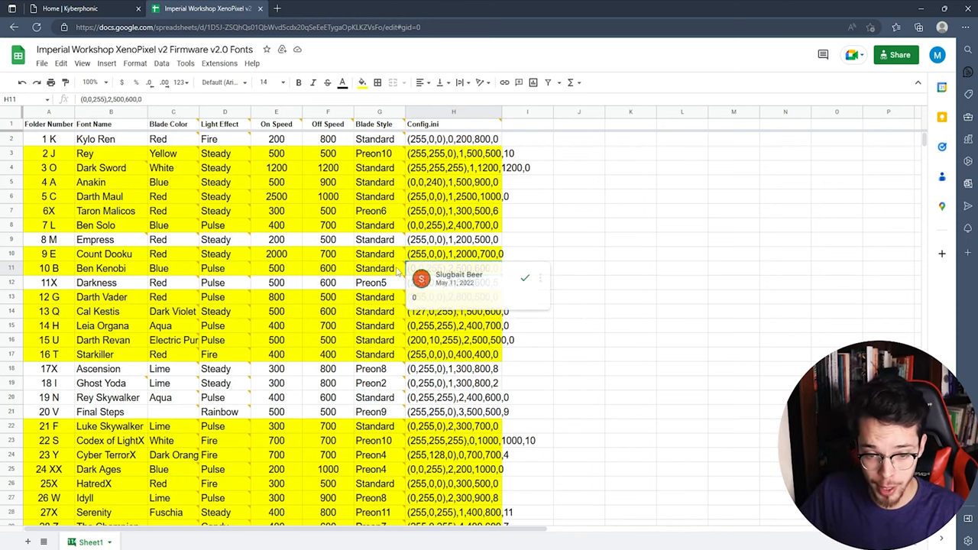
click(453, 268)
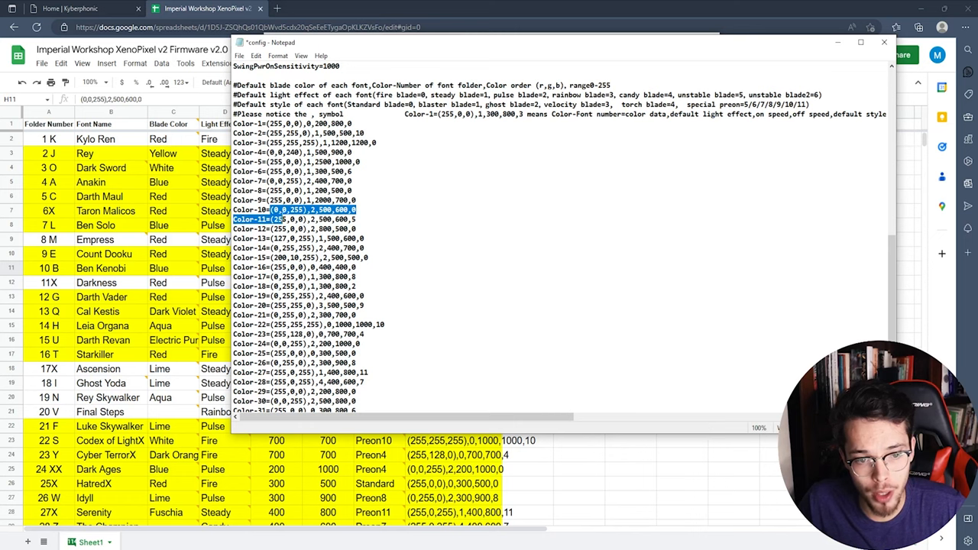
Copy Color-10's blue pulse values into Color-39 and save config.ini.
right_click(298, 220)
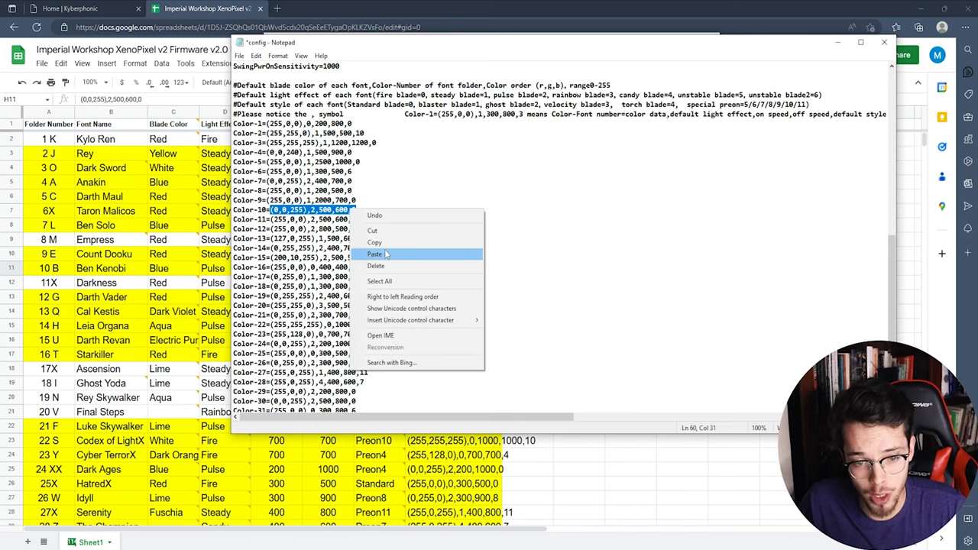
click(374, 254)
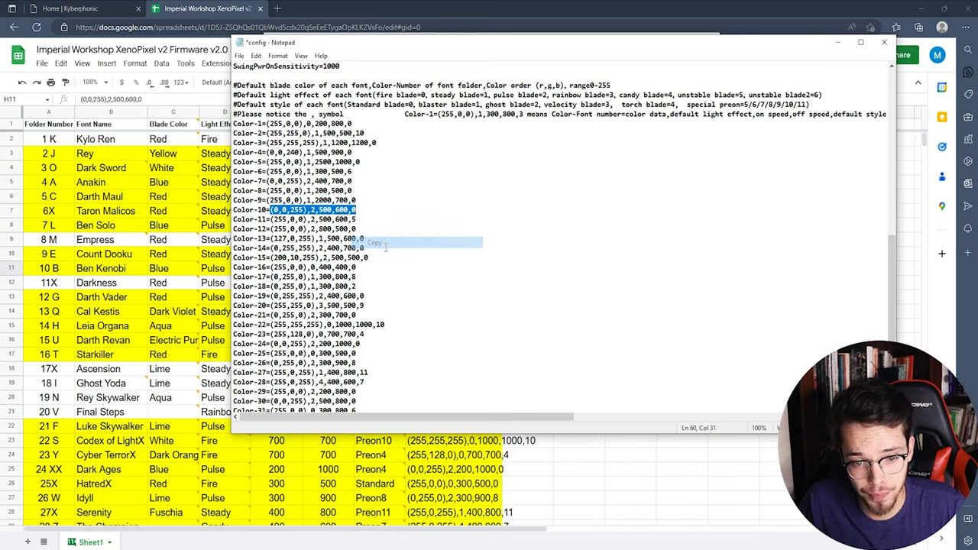
scroll(down, 3)
text(Color-39=)
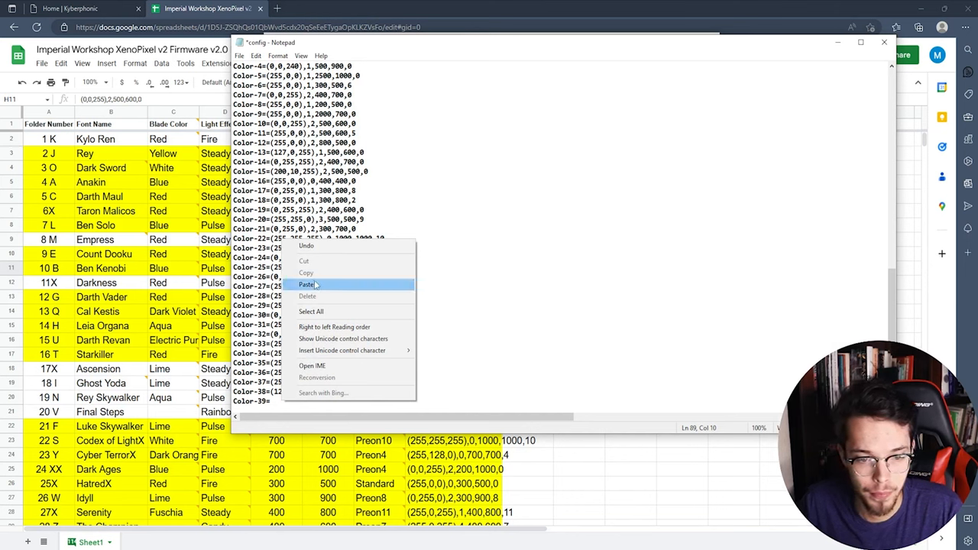
click(306, 284)
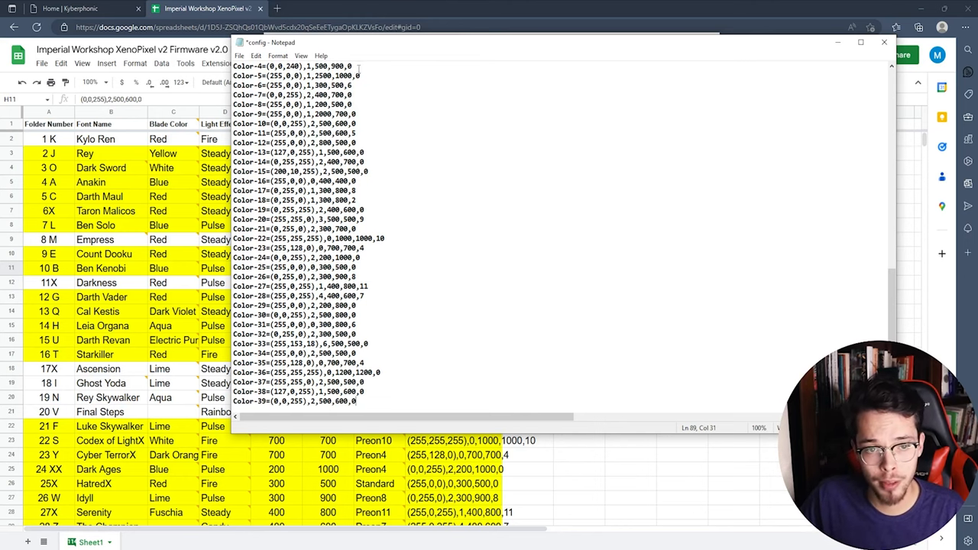
click(256, 55)
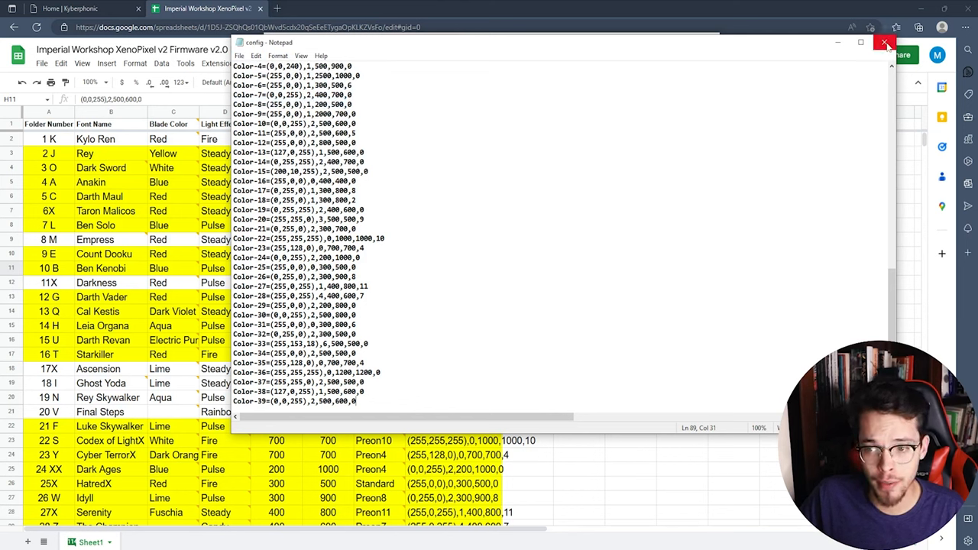
Close Notepad, return to the SDHC (E:) root and open the drive's context menu.
click(886, 42)
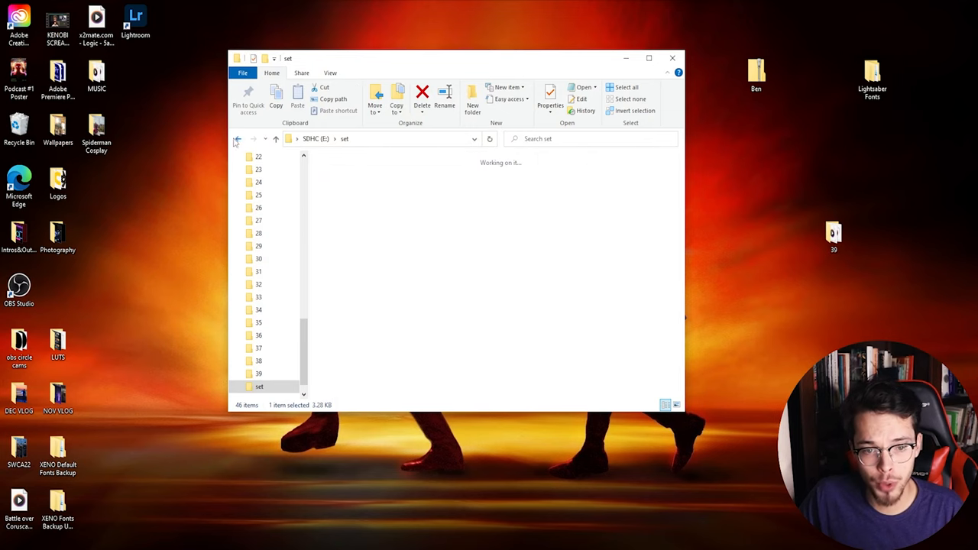
click(237, 138)
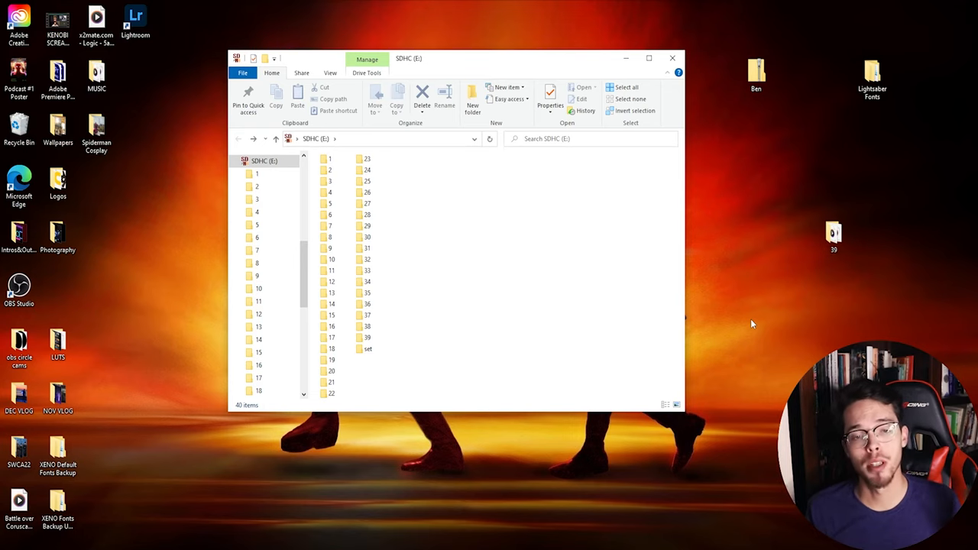
mouse_move(747, 299)
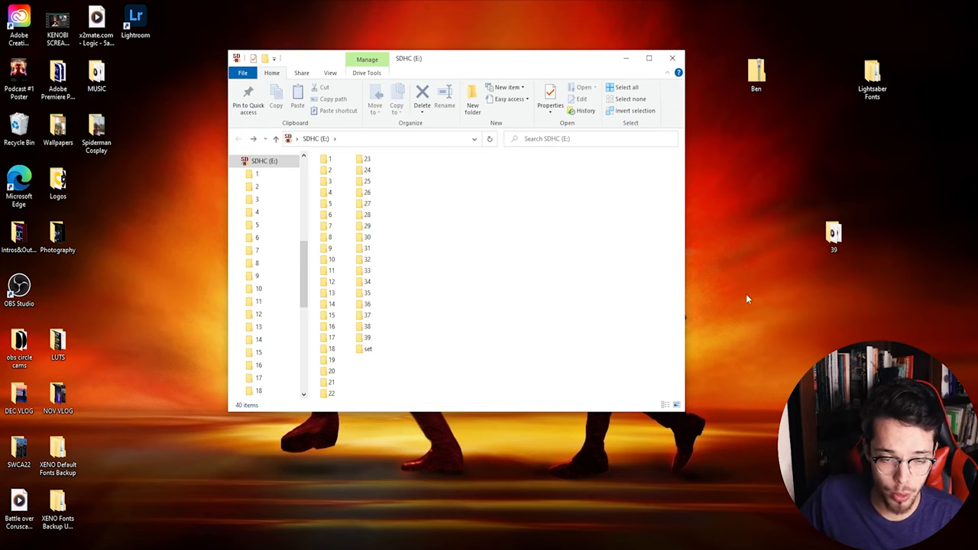
click(263, 160)
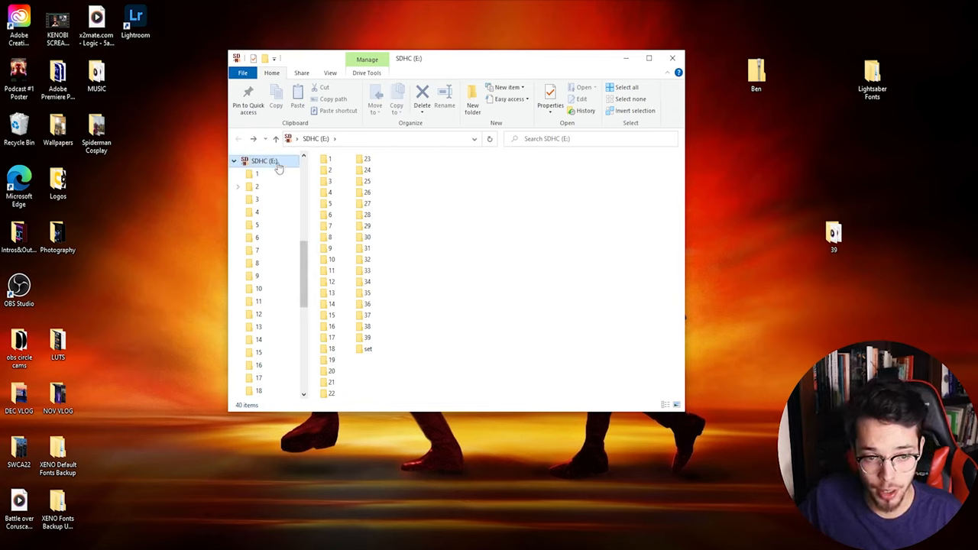
mouse_move(277, 173)
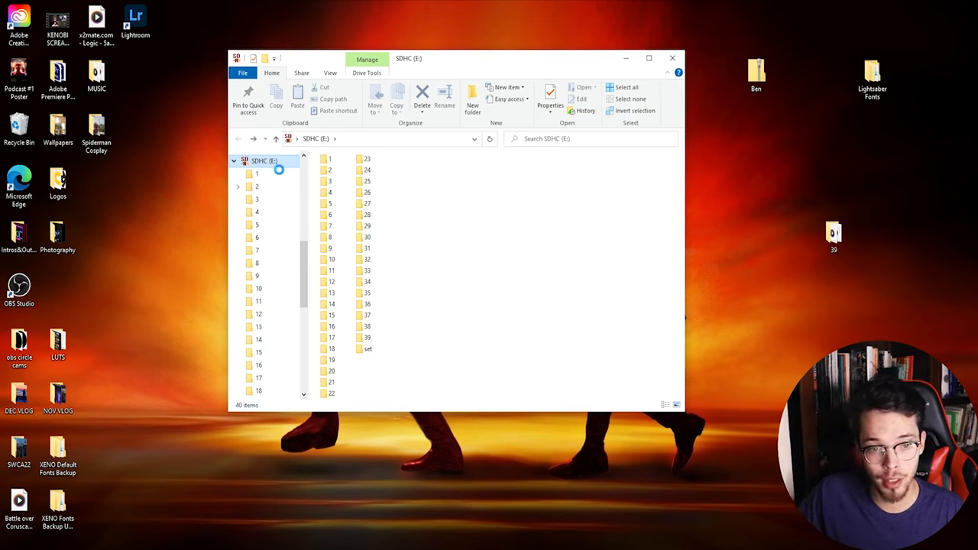
right_click(262, 161)
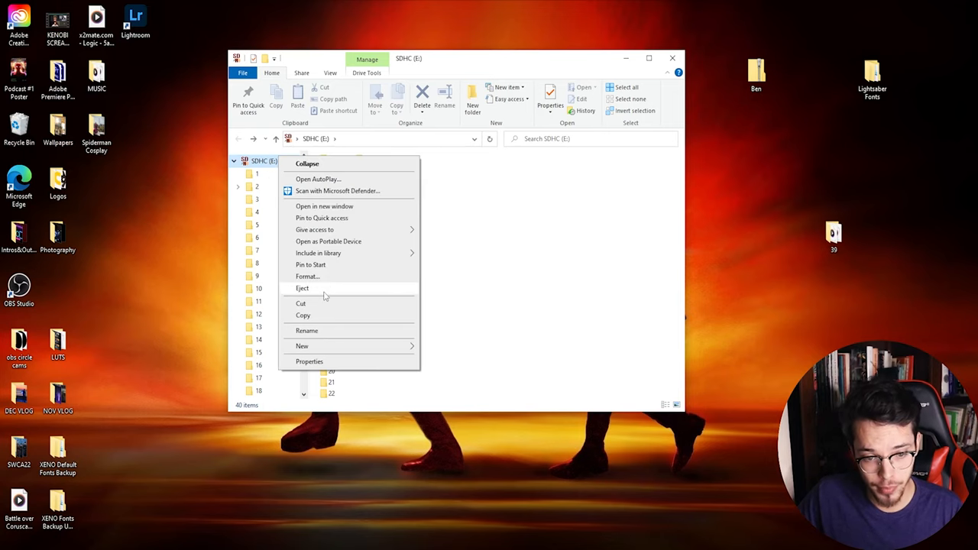